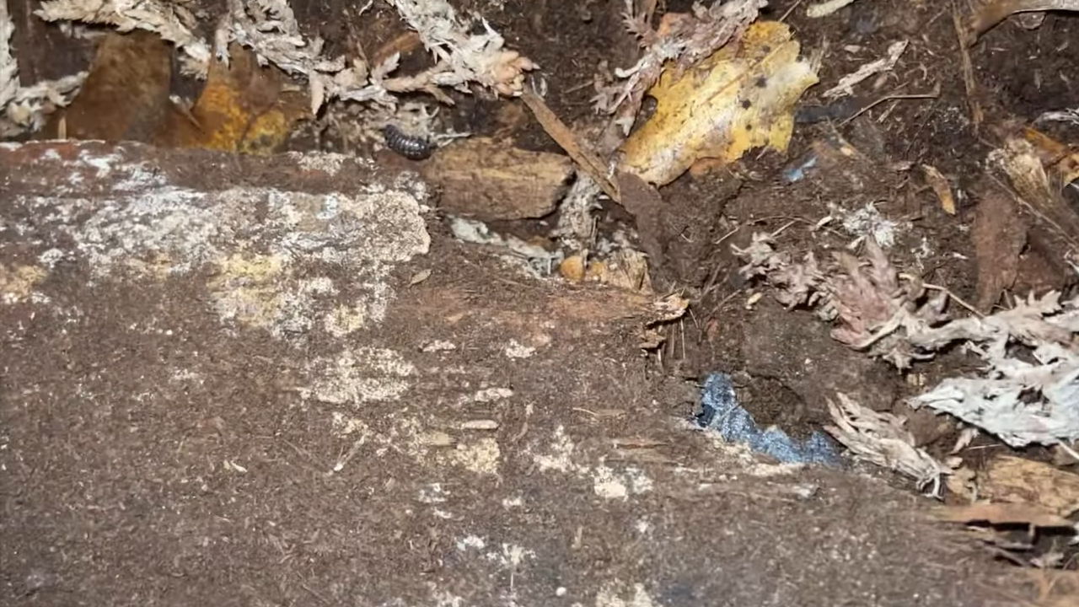
mouse_move(539, 303)
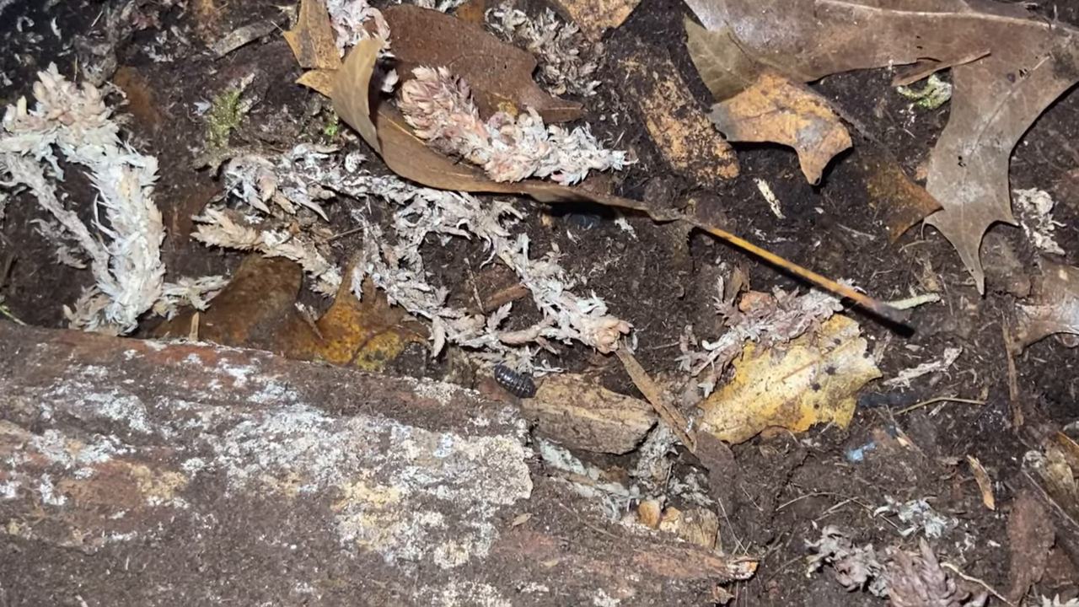